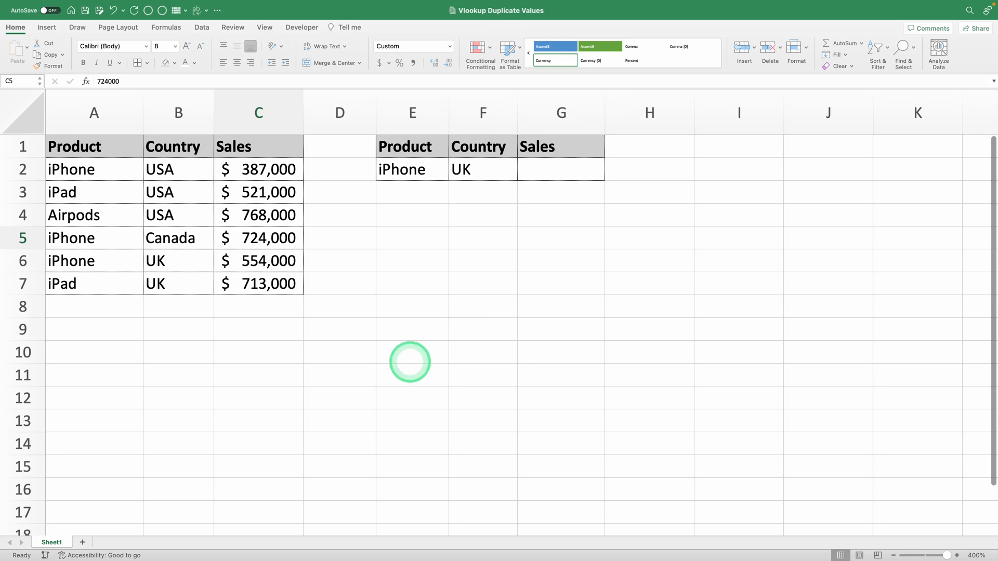
pyautogui.moveTo(411, 365)
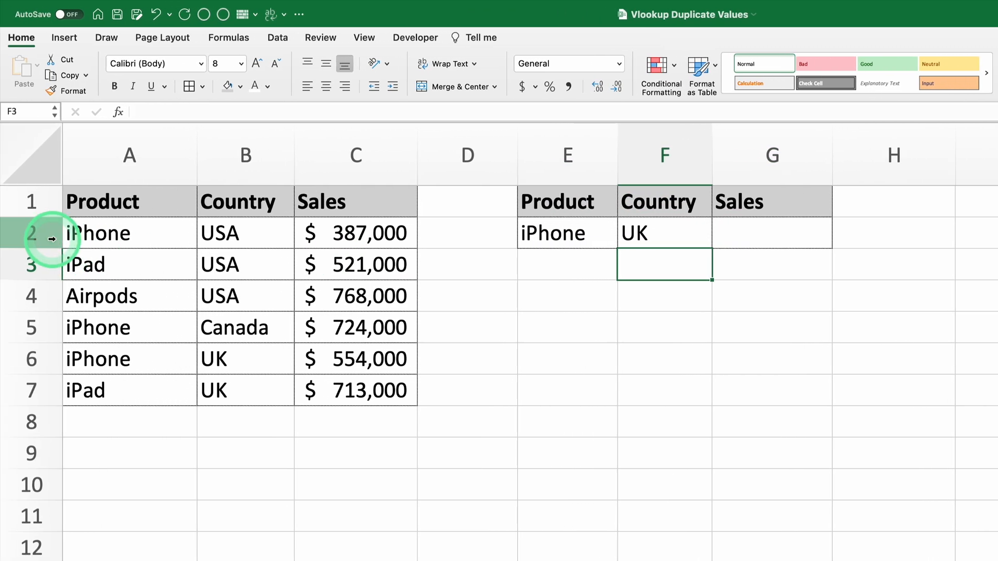
# Highlight the iPhone rows and the iPhone UK sales figure to show the lookup problem.
pyautogui.click(129, 233)
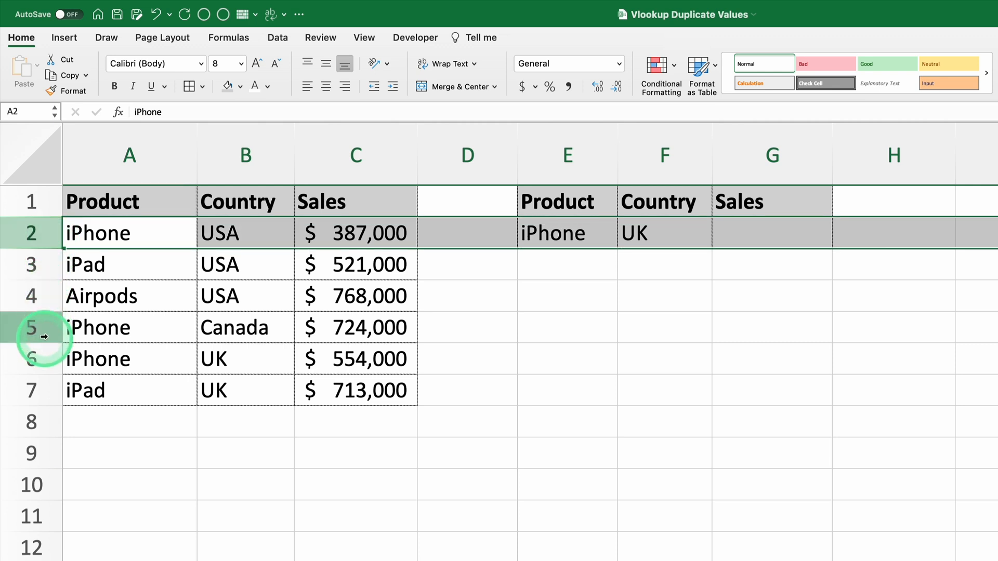
pyautogui.click(129, 359)
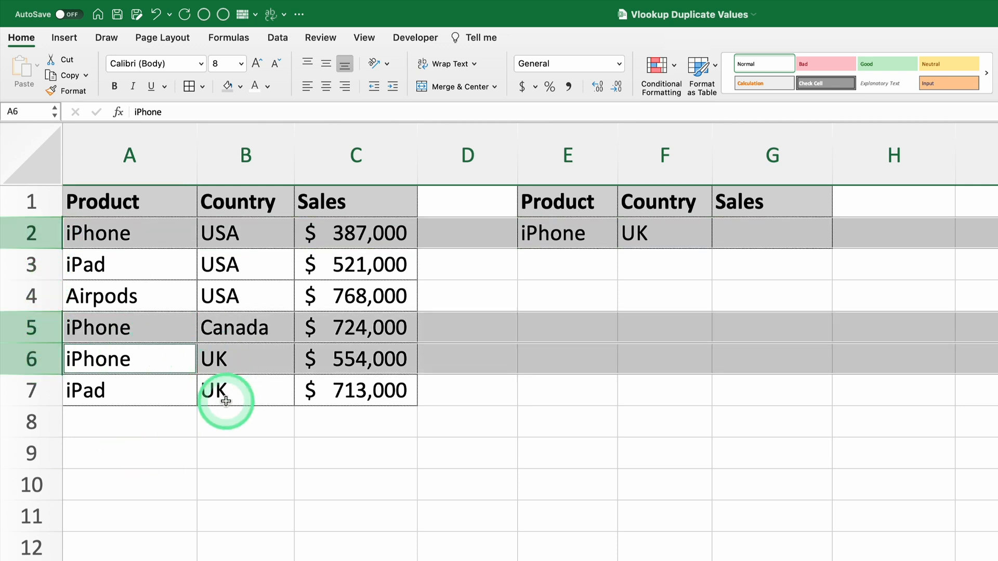
pyautogui.click(355, 359)
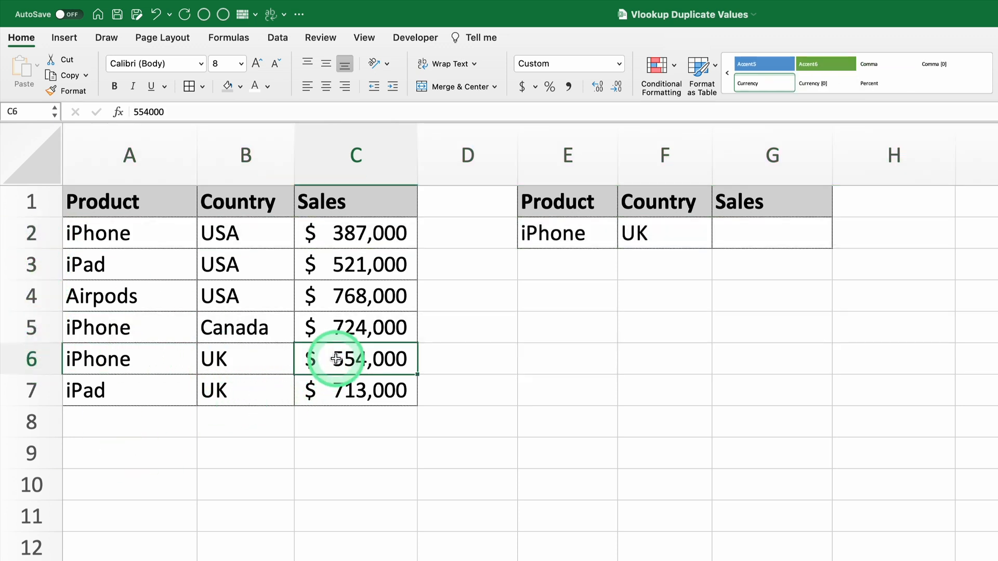
pyautogui.moveTo(759, 221)
pyautogui.write('=')
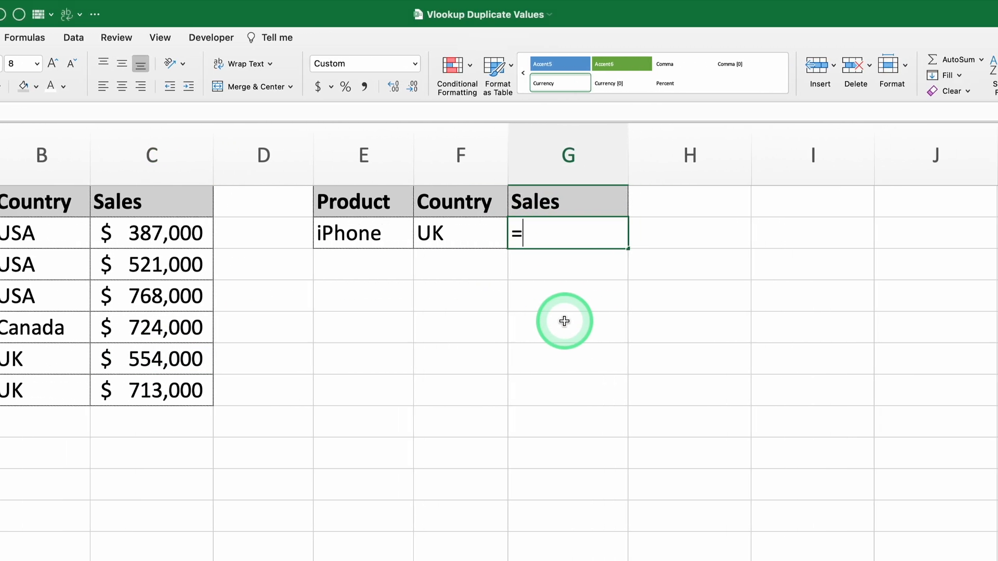
# Start a VLOOKUP in G2 with the iPhone product in E2 as lookup value.
pyautogui.write('VLOOKUP(')
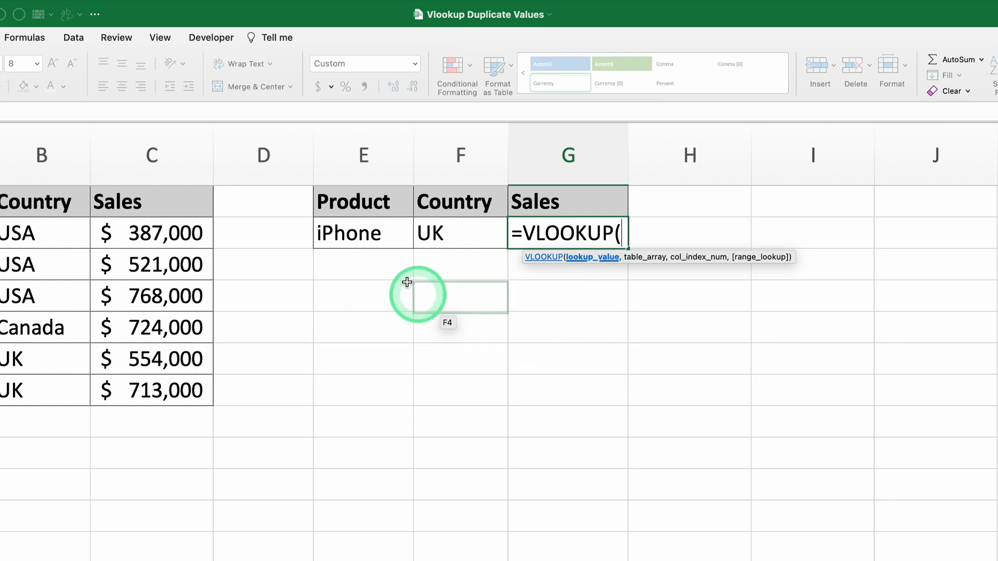
pyautogui.moveTo(363, 232)
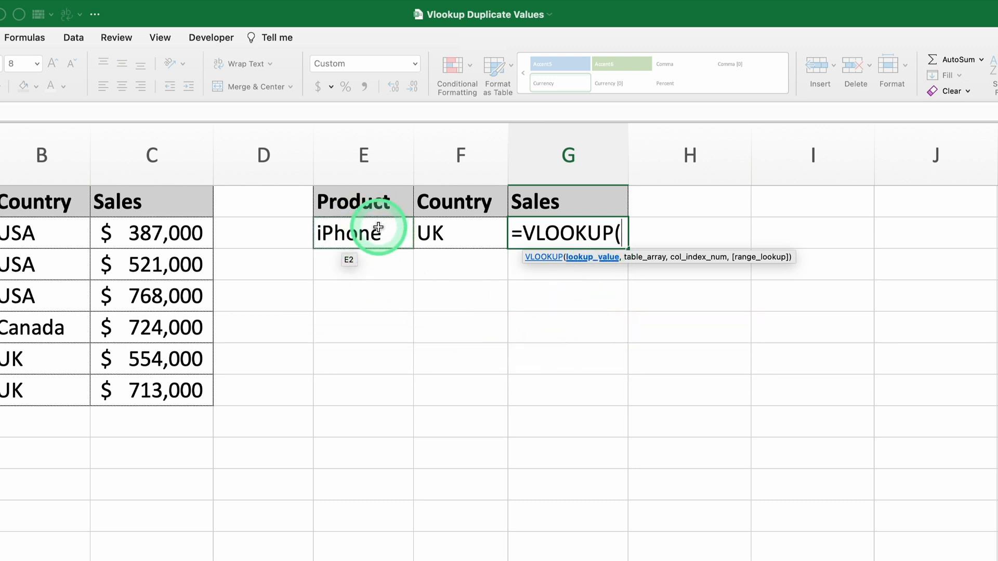
pyautogui.click(363, 232)
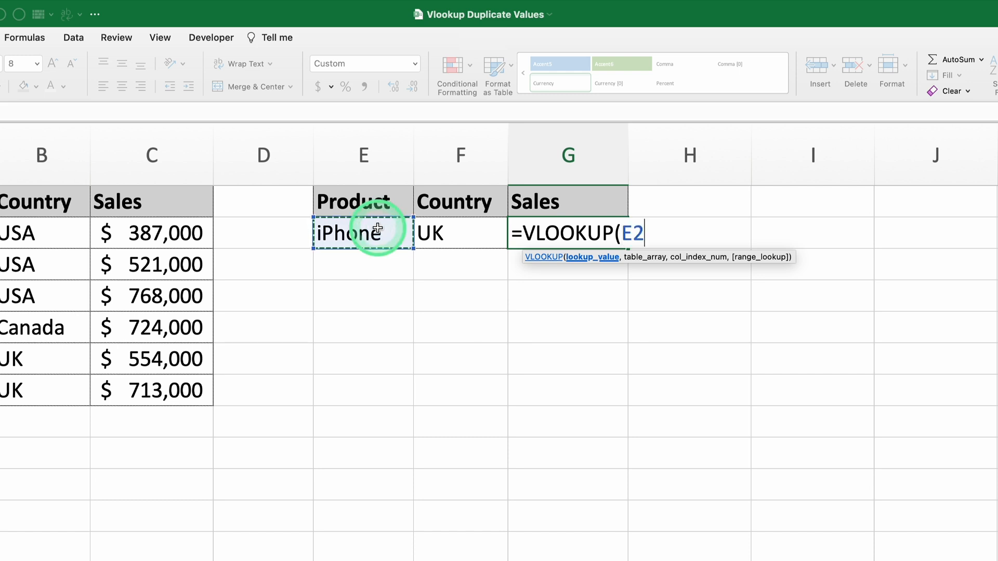
pyautogui.moveTo(387, 297)
pyautogui.write(',')
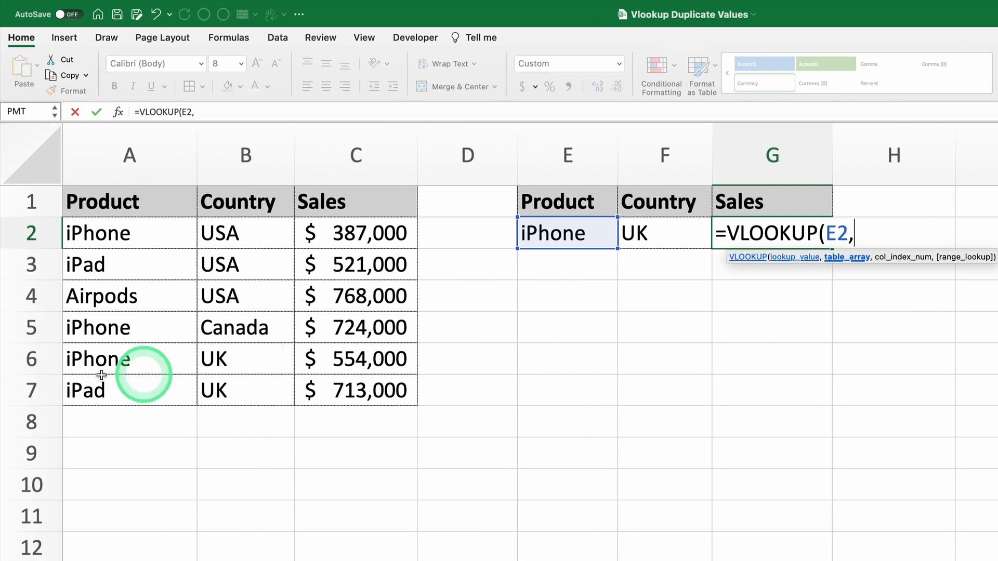
pyautogui.moveTo(294, 265)
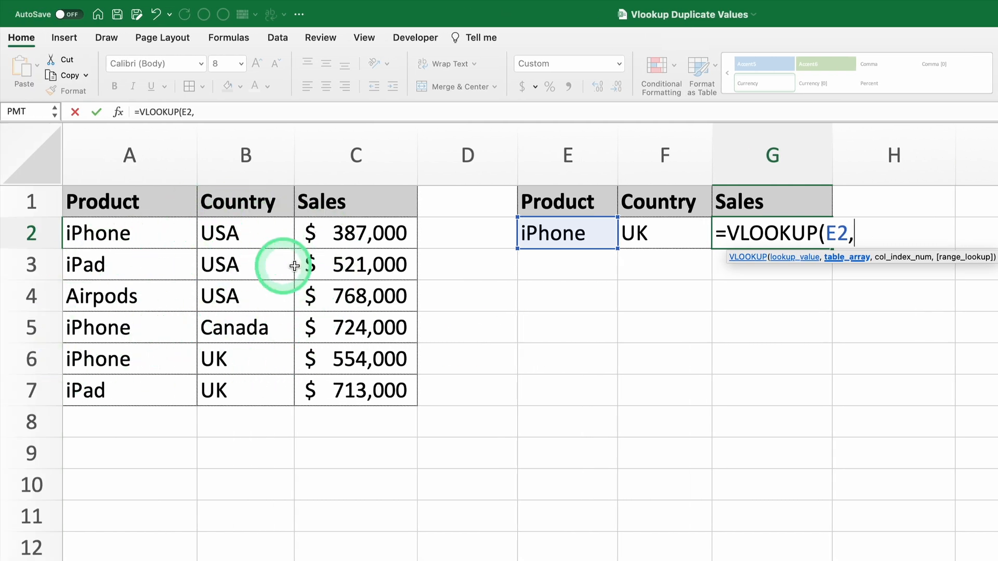
pyautogui.moveTo(365, 313)
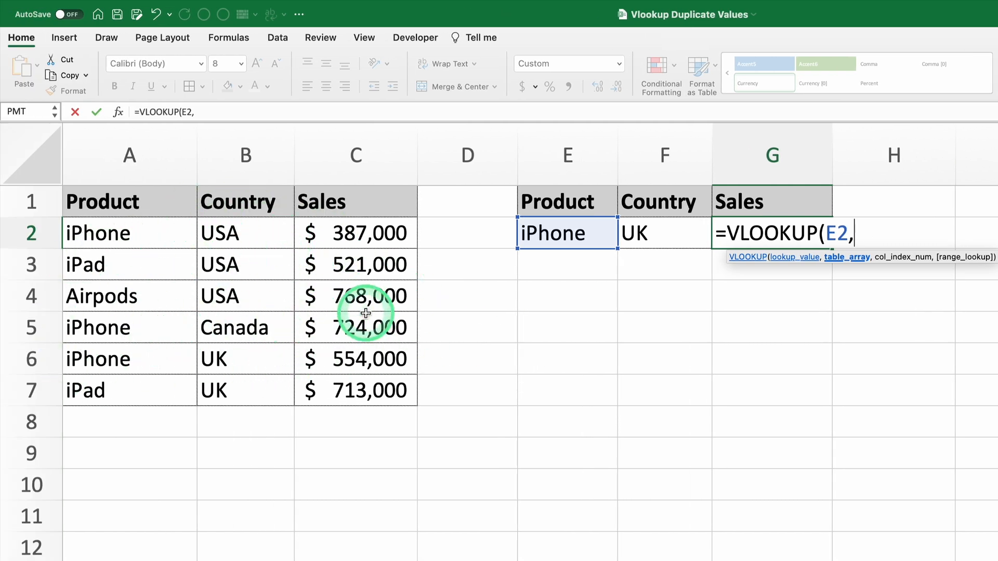
pyautogui.moveTo(112, 236)
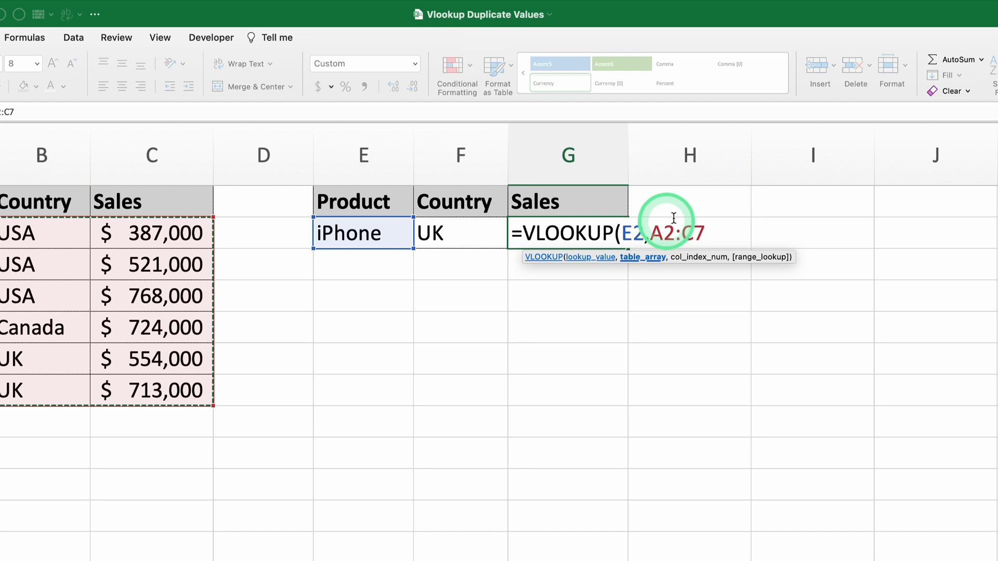
pyautogui.moveTo(685, 304)
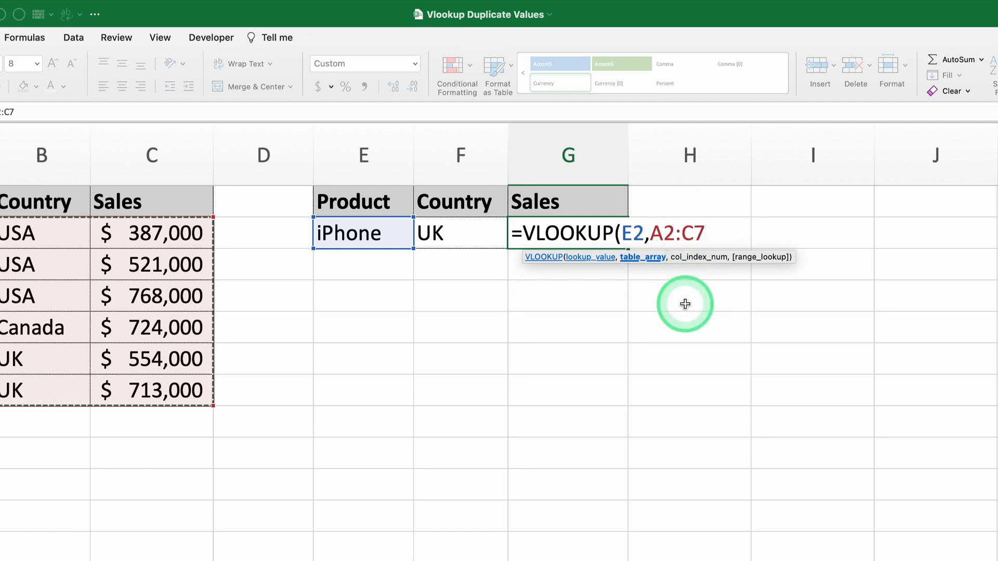
# Lock the table range as $A$2:$C$7 with F4 and add the separating comma.
pyautogui.press('F4')
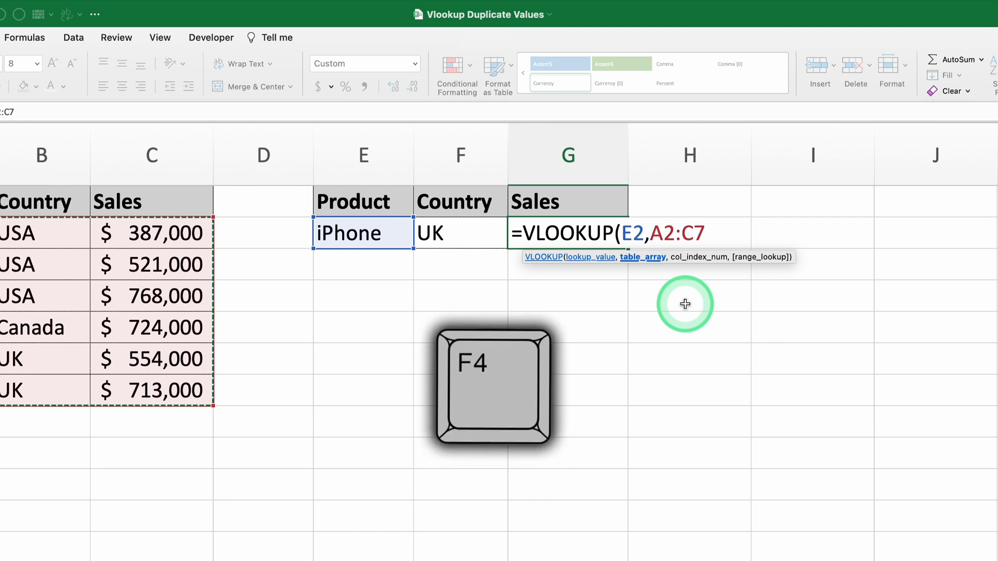
pyautogui.press('f4')
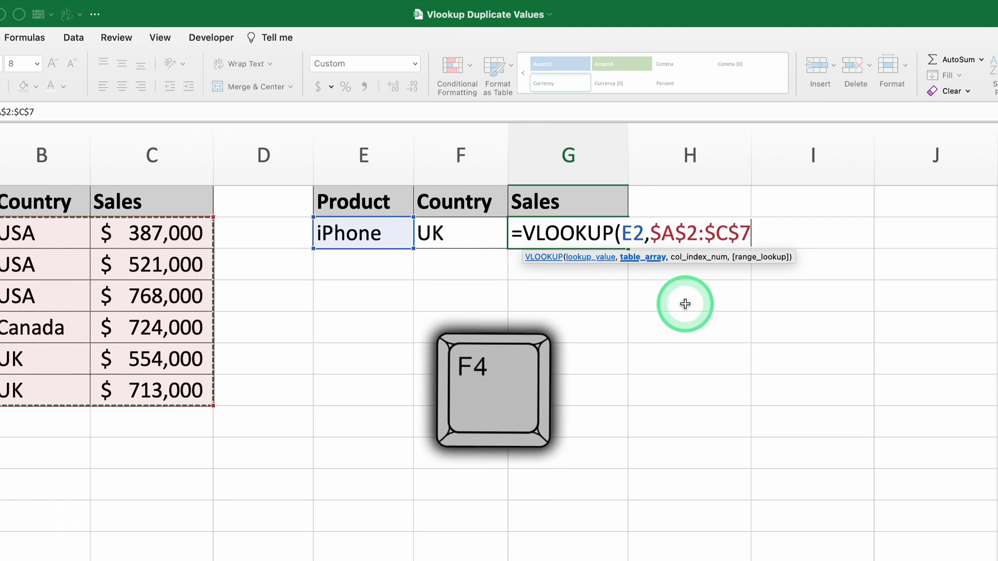
pyautogui.write(',')
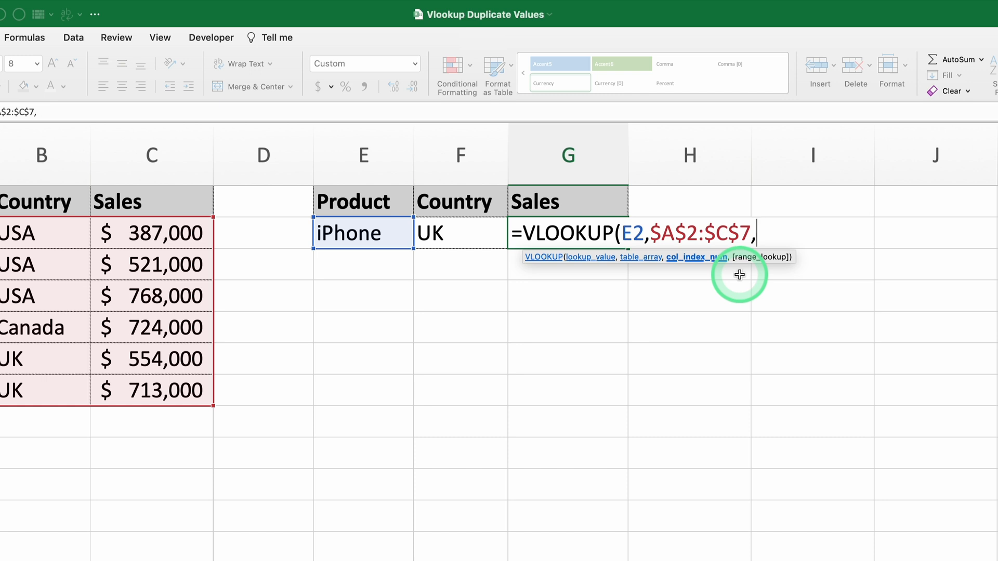
# Return column 3 with FALSE exact match and commit, giving $387,000 for iPhone UK.
pyautogui.write('3')
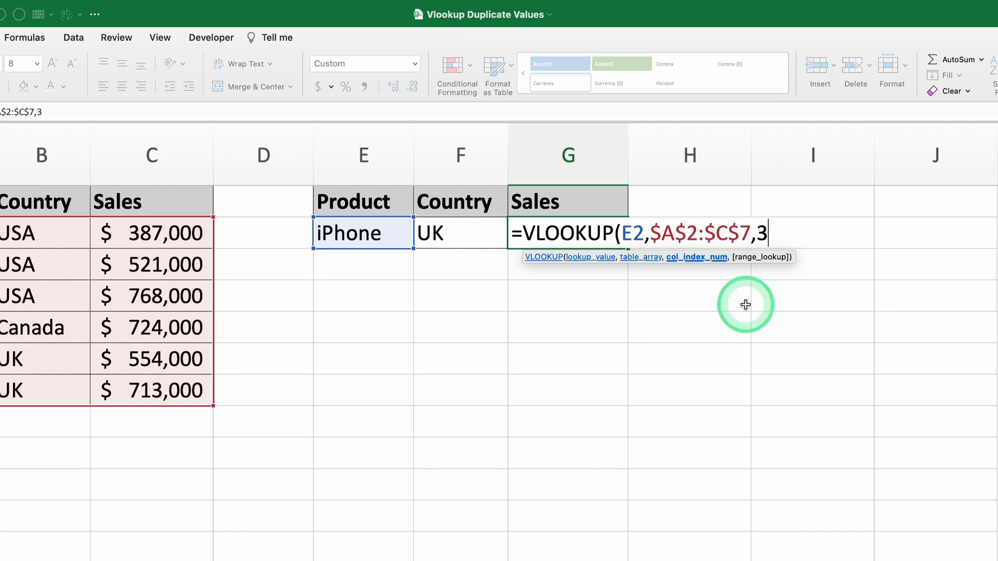
pyautogui.write(',')
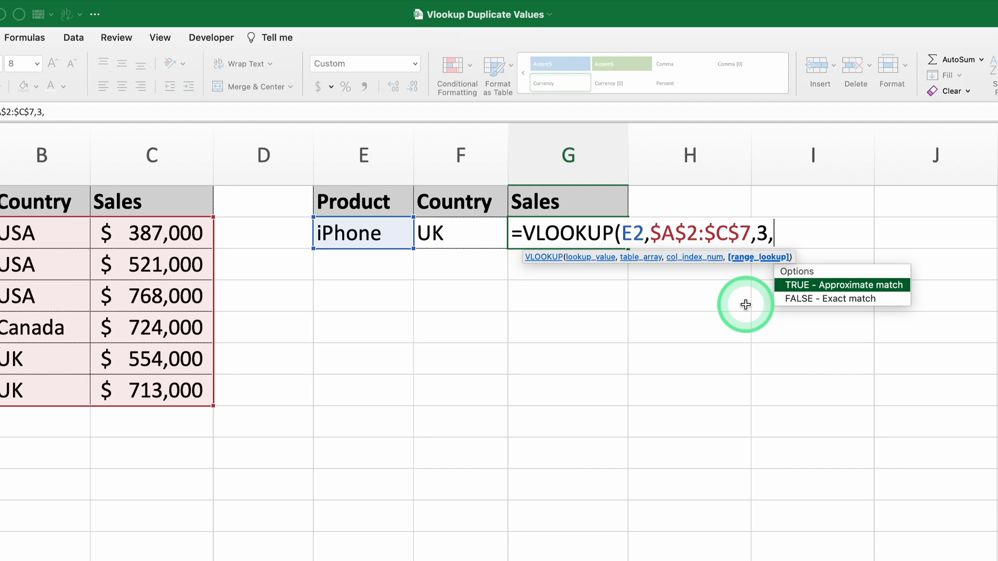
pyautogui.click(829, 299)
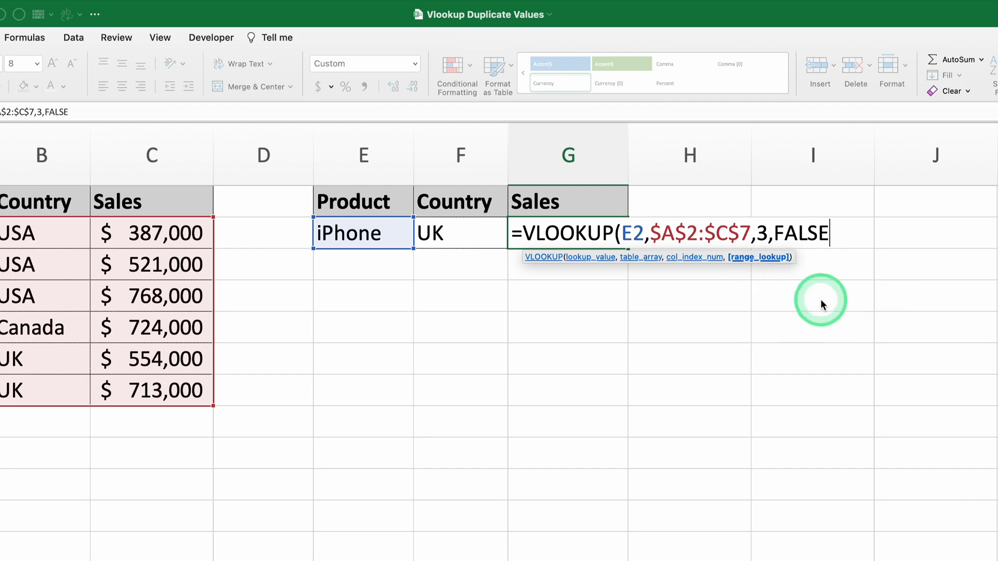
pyautogui.write(')')
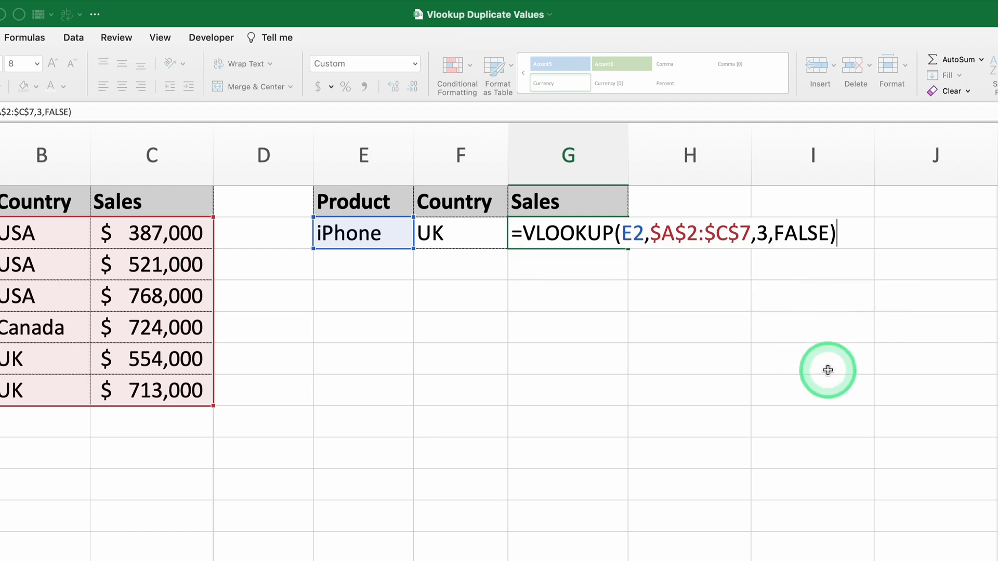
pyautogui.press('Return')
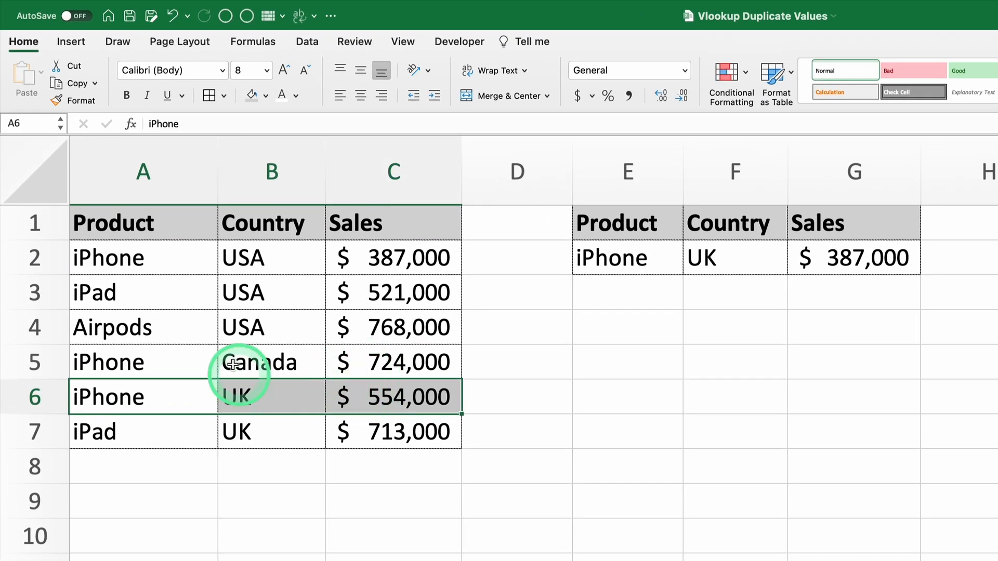
pyautogui.click(393, 256)
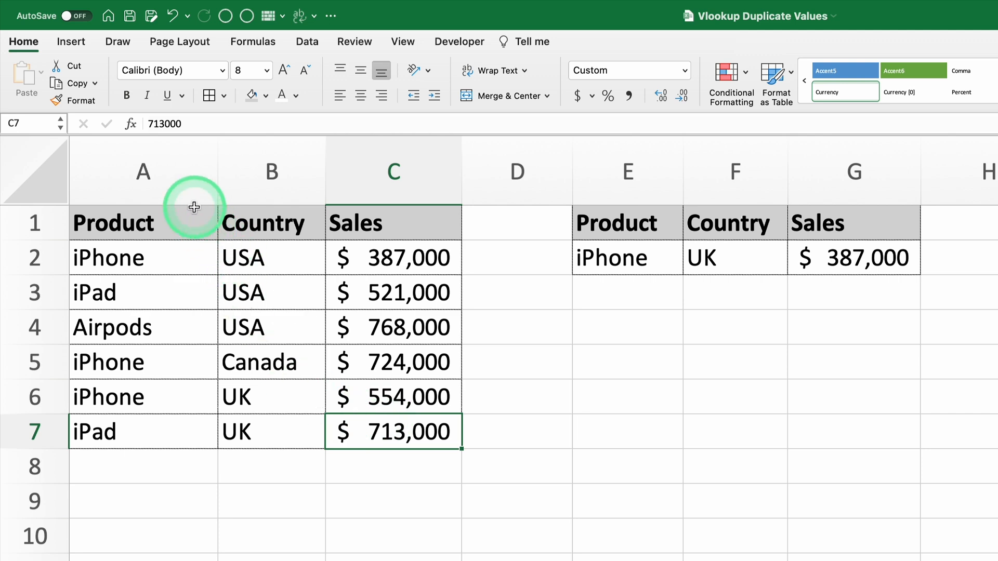
# Insert a new column before Product and head it 'Helper' in A1.
pyautogui.rightClick(142, 170)
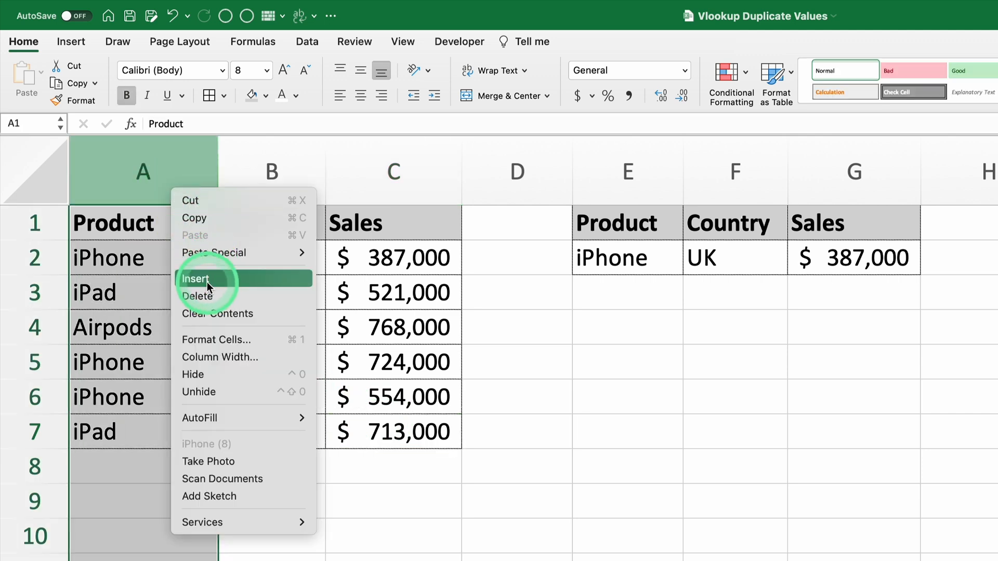
pyautogui.click(198, 278)
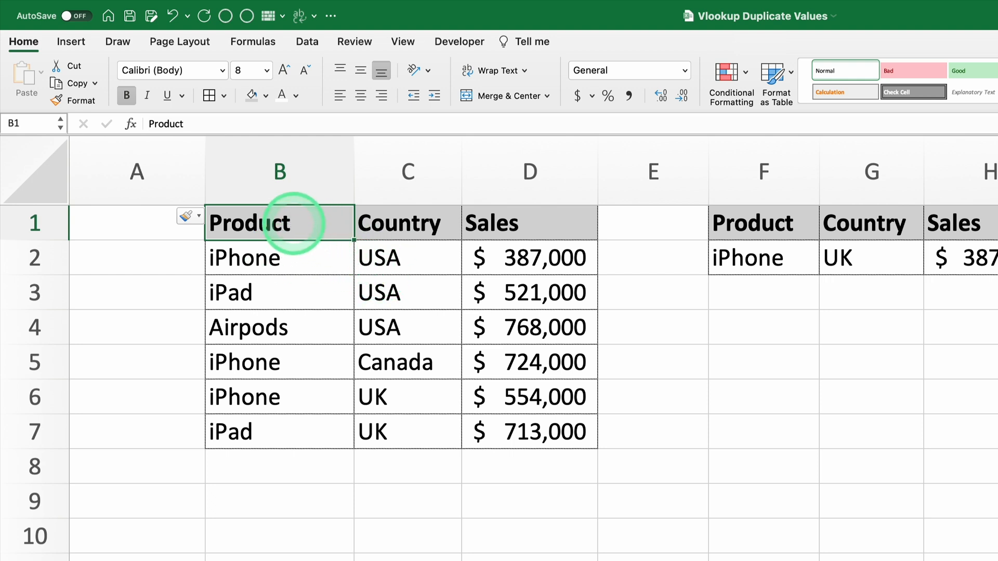
pyautogui.click(136, 223)
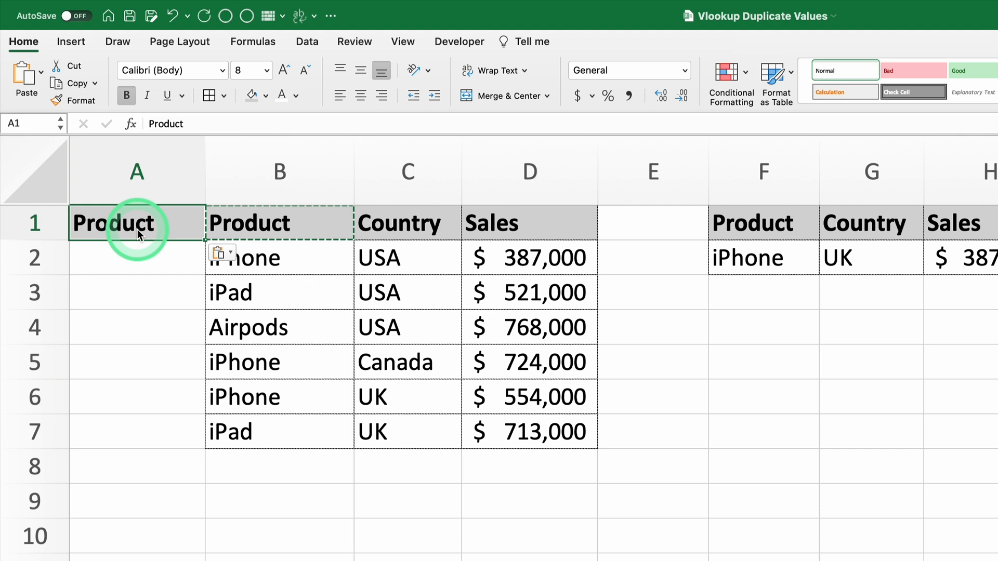
pyautogui.write('Helper')
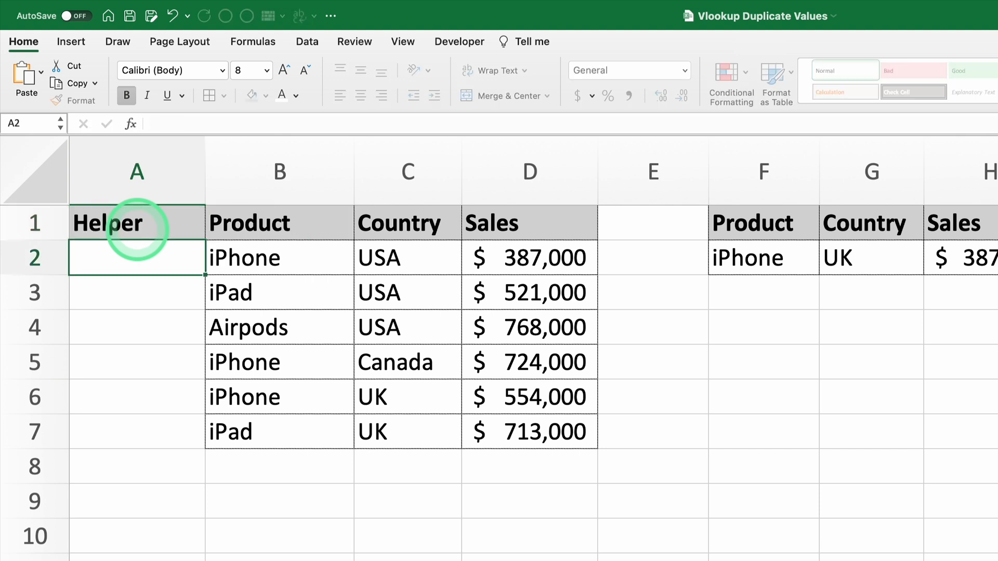
# Enter =B2&C2 in A2 and fill it down so rows read iPhoneUSA through iPadUK.
pyautogui.write('=')
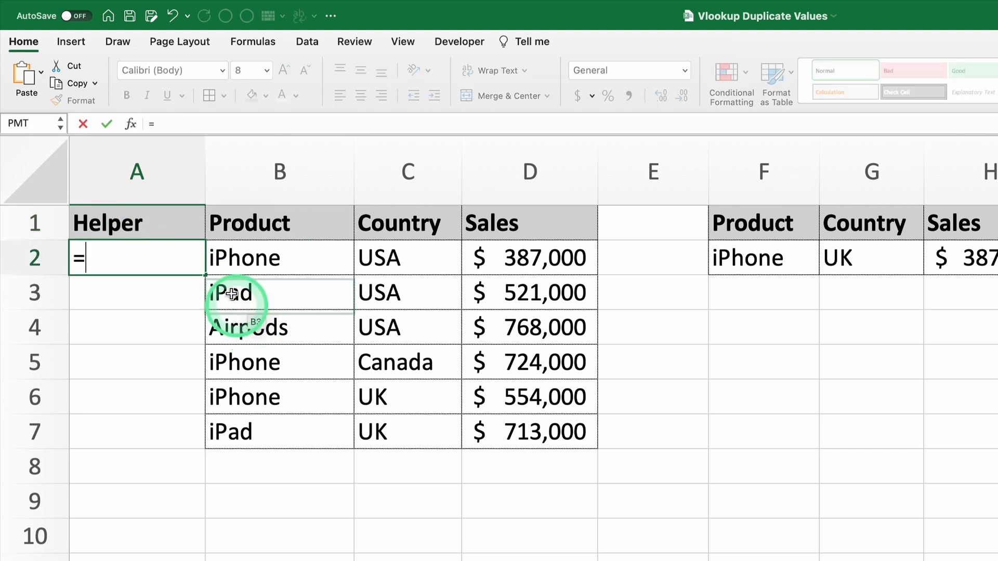
pyautogui.click(407, 257)
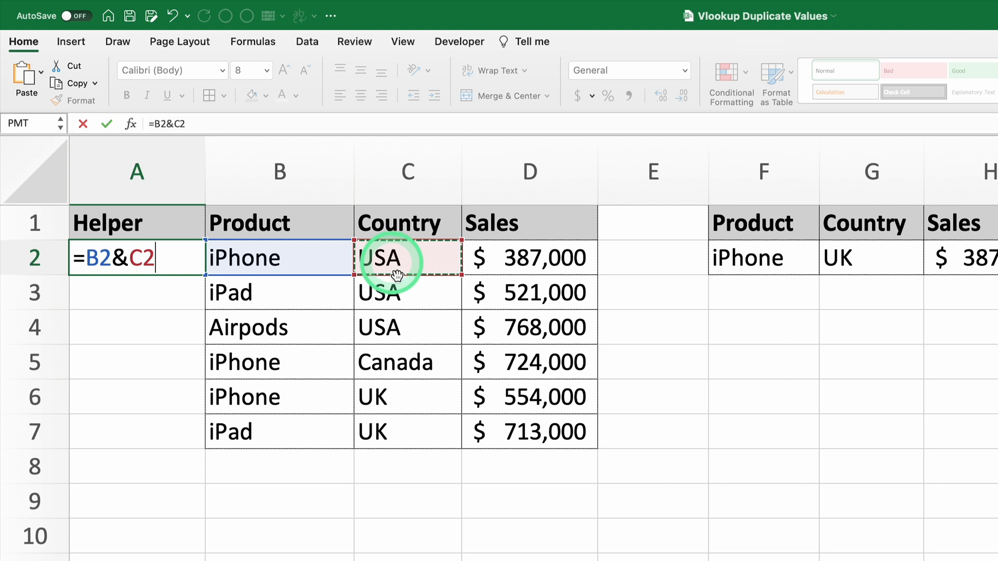
pyautogui.moveTo(273, 276)
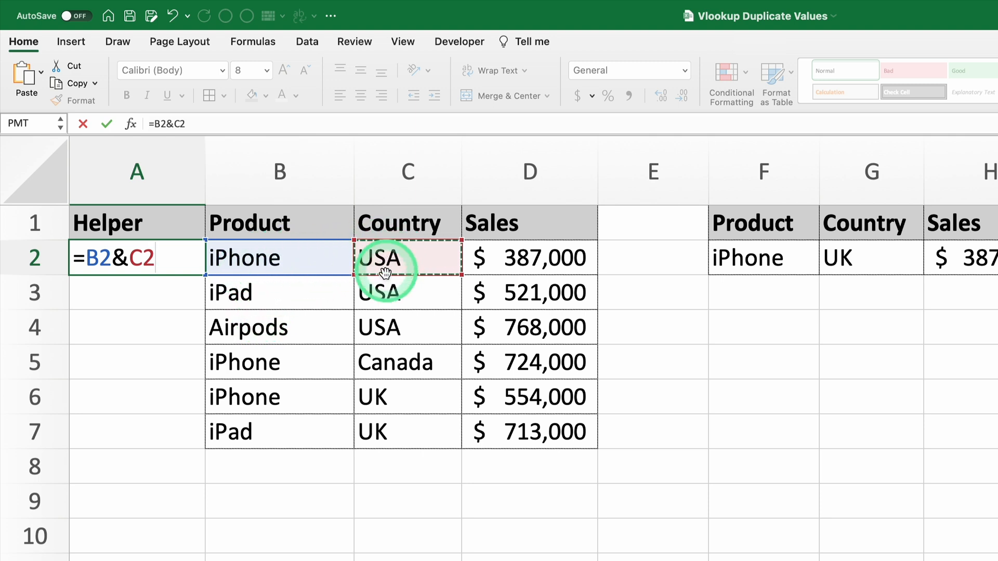
pyautogui.press('Return')
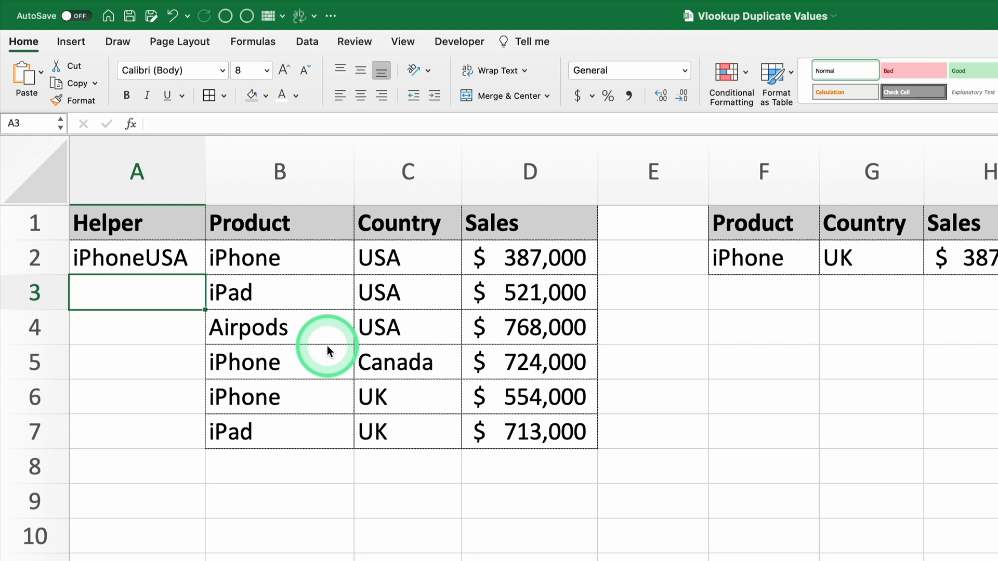
pyautogui.click(136, 258)
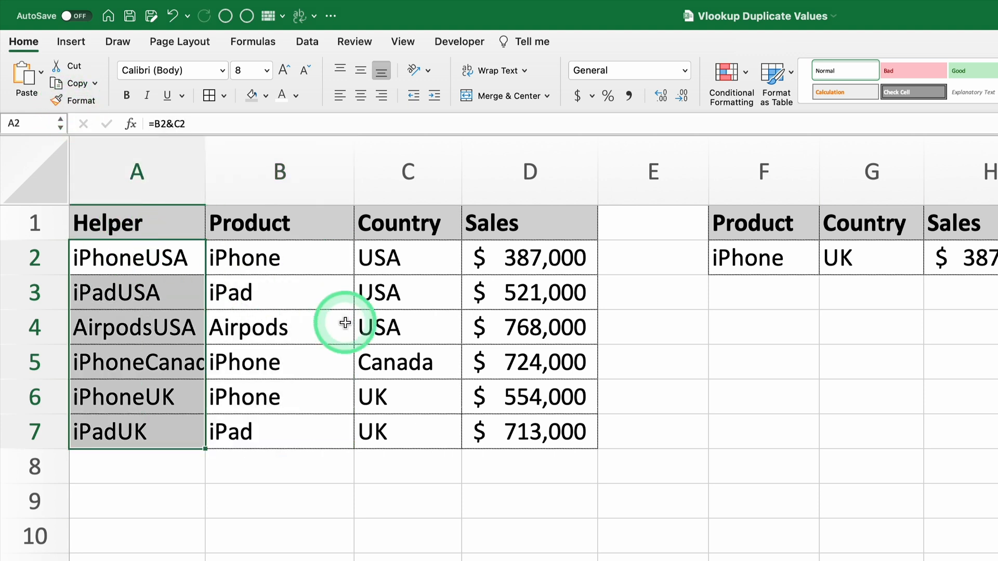
pyautogui.click(279, 327)
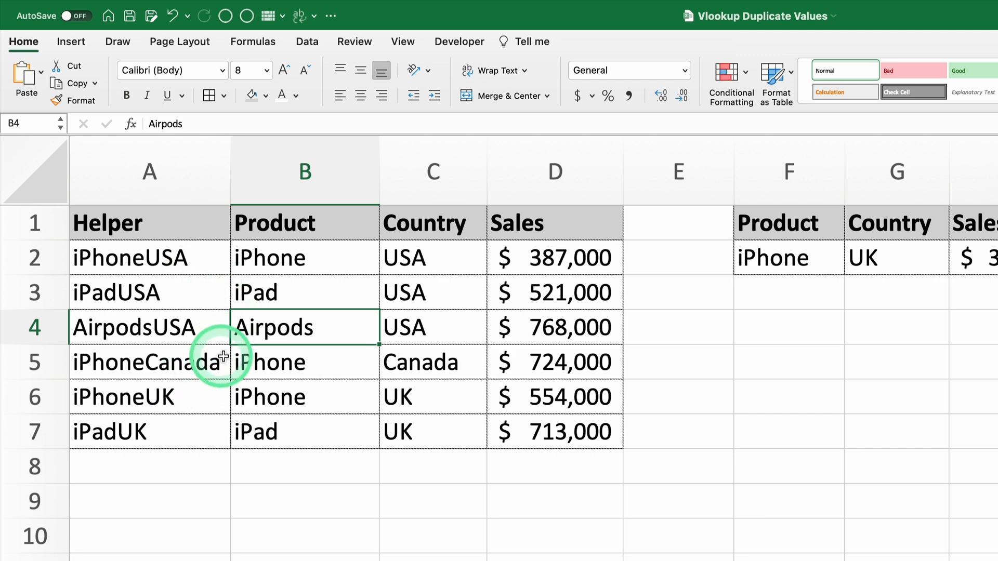
# Start a VLOOKUP in H2 whose lookup value joins product and country as F2&G2.
pyautogui.hscroll(3)
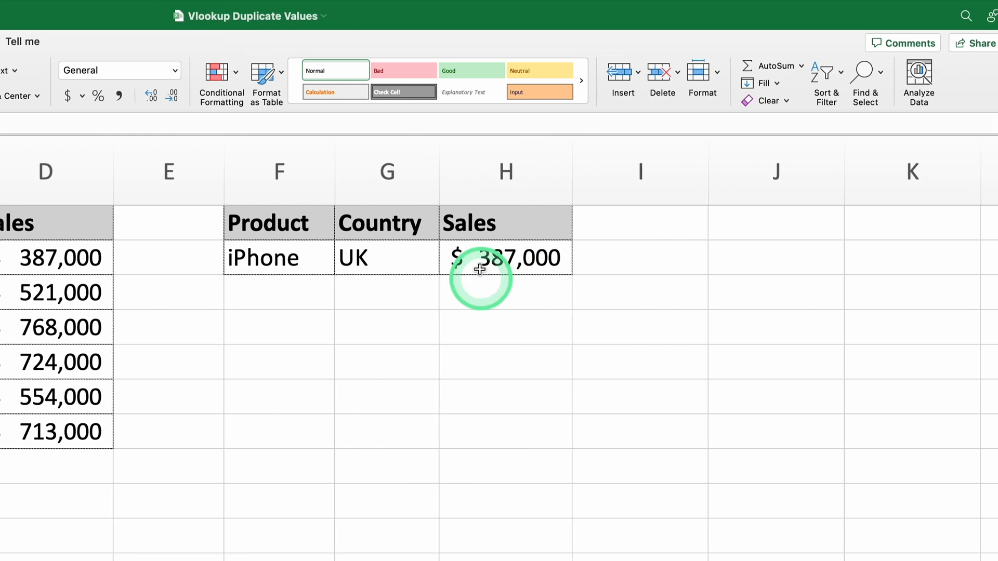
pyautogui.click(506, 257)
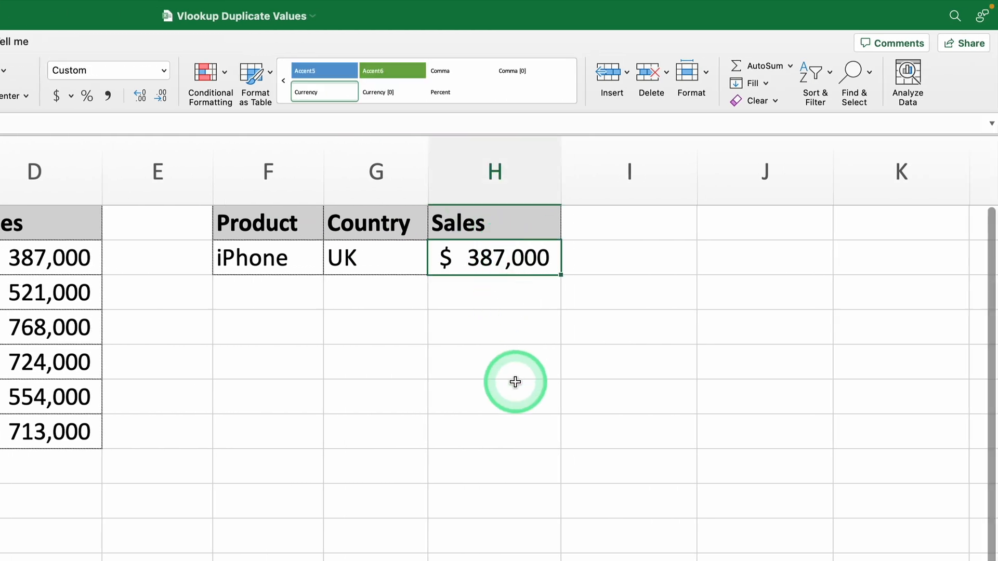
pyautogui.write('=')
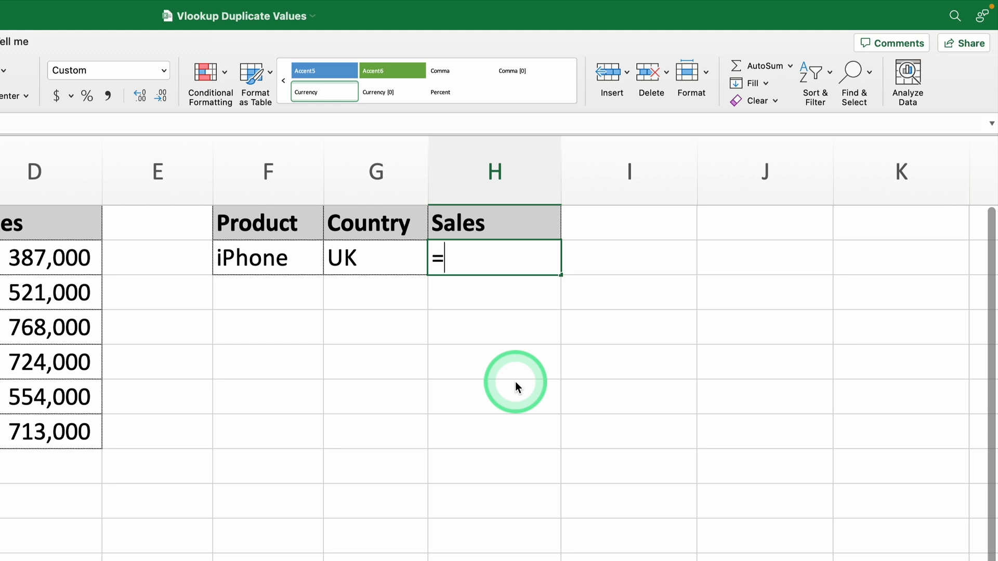
pyautogui.write('=VLOOKUP(')
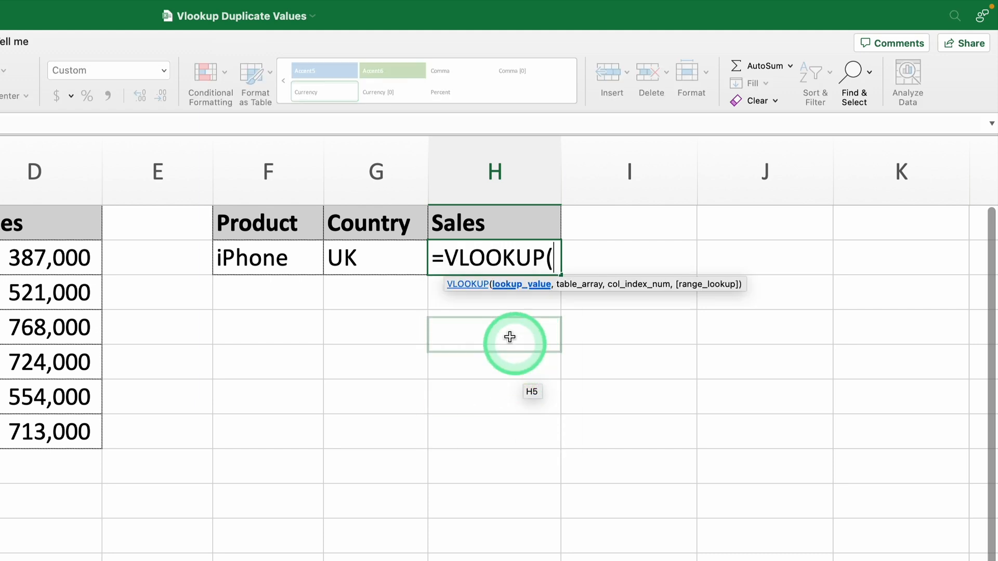
pyautogui.moveTo(516, 384)
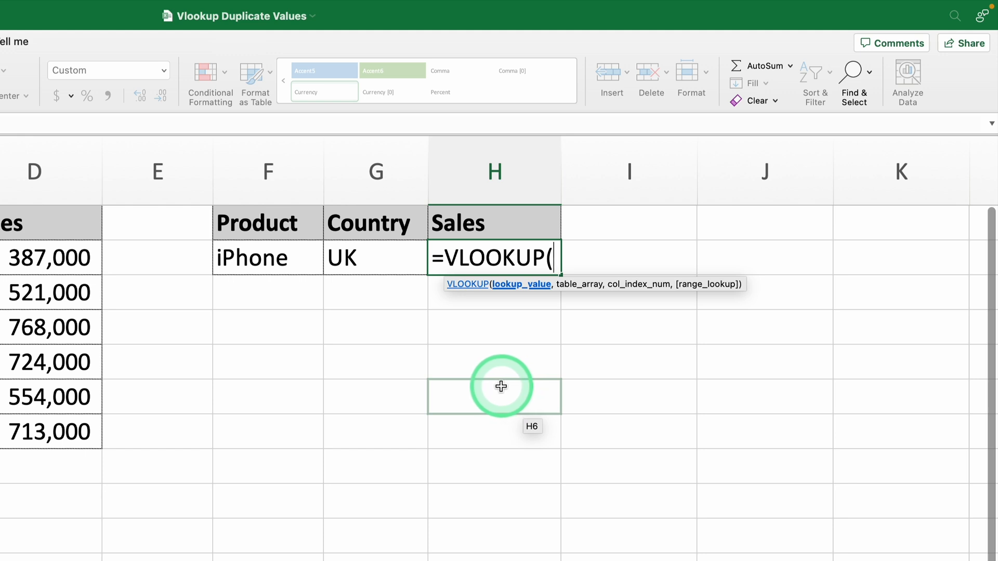
pyautogui.moveTo(513, 331)
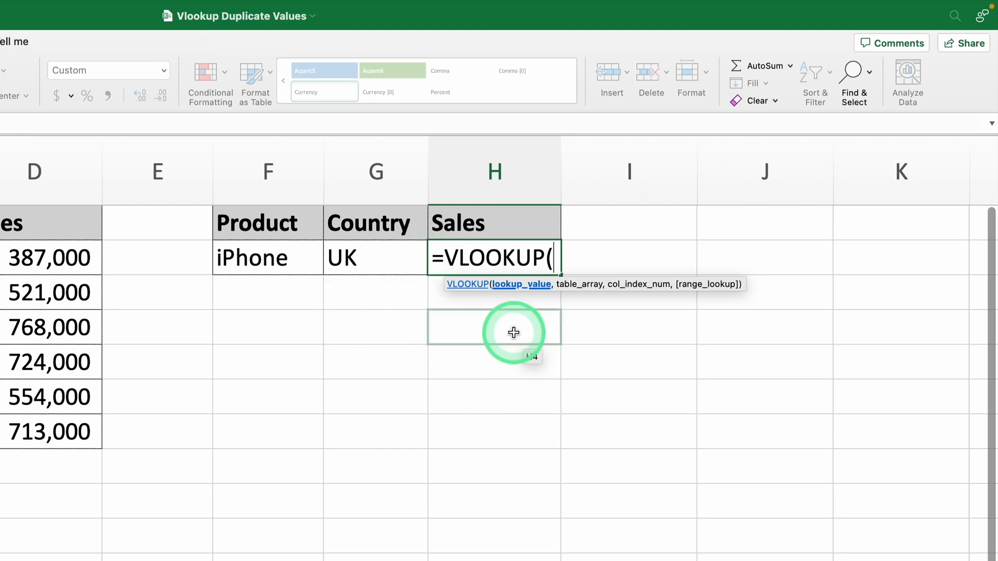
pyautogui.moveTo(507, 314)
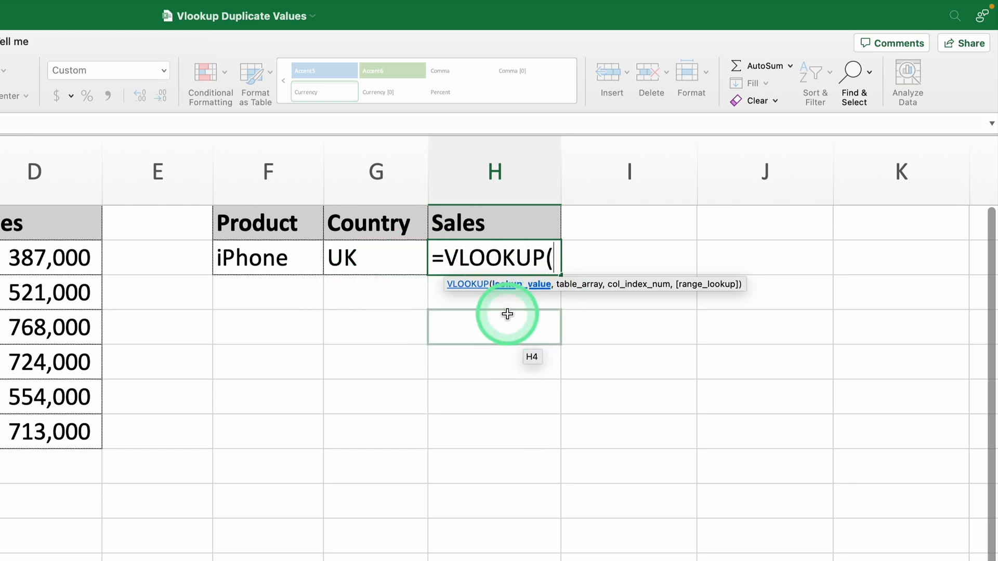
pyautogui.moveTo(389, 258)
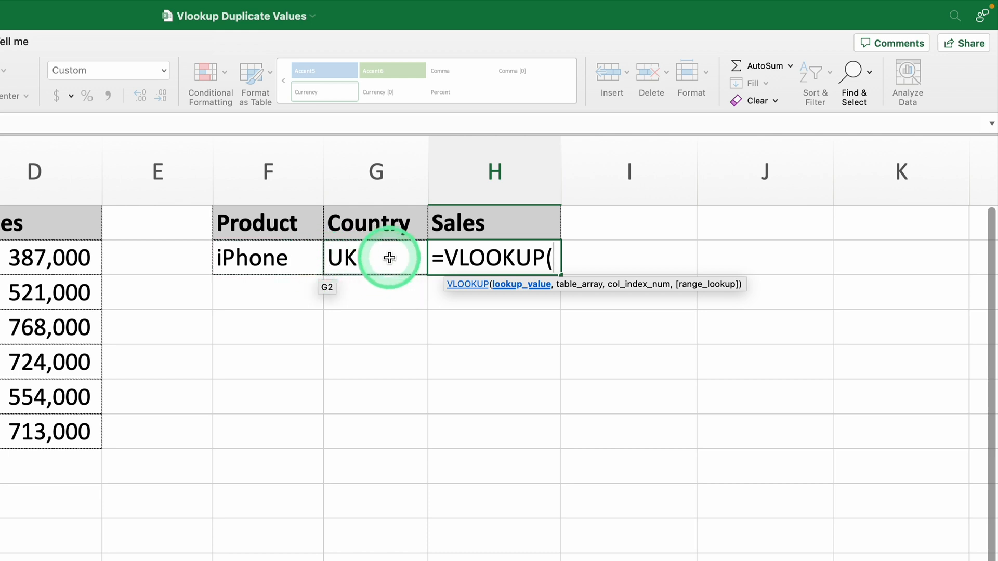
pyautogui.click(267, 258)
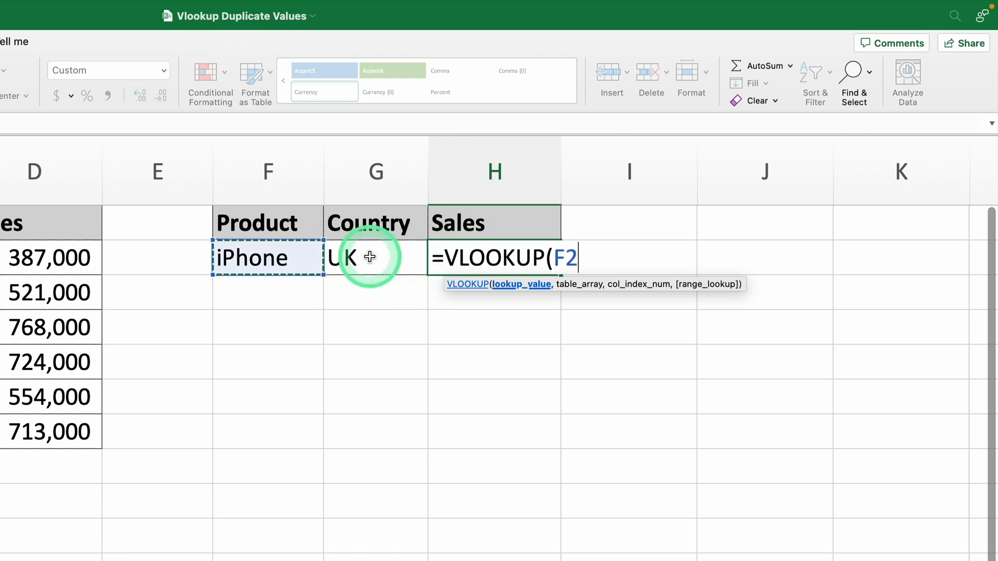
pyautogui.write('&')
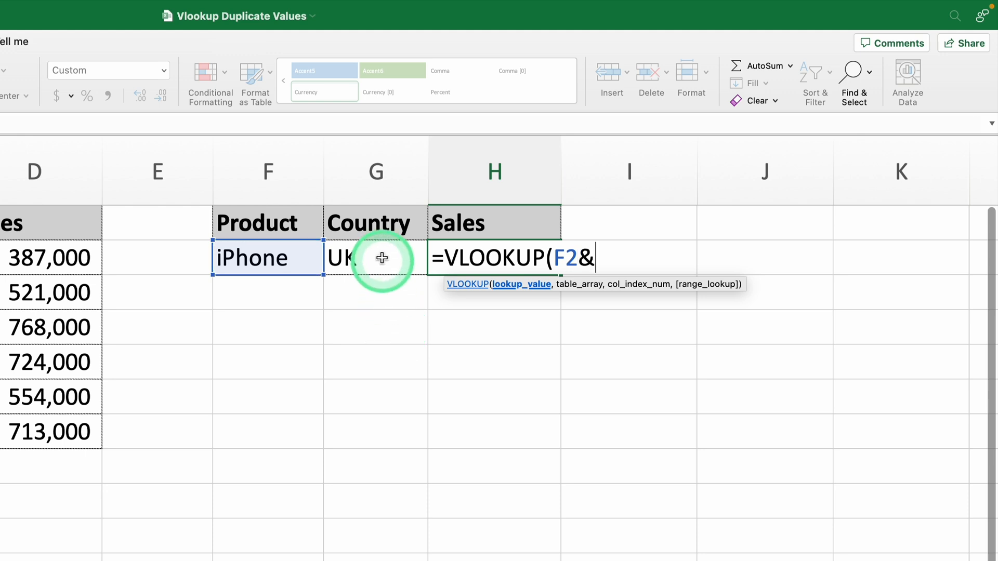
pyautogui.click(375, 258)
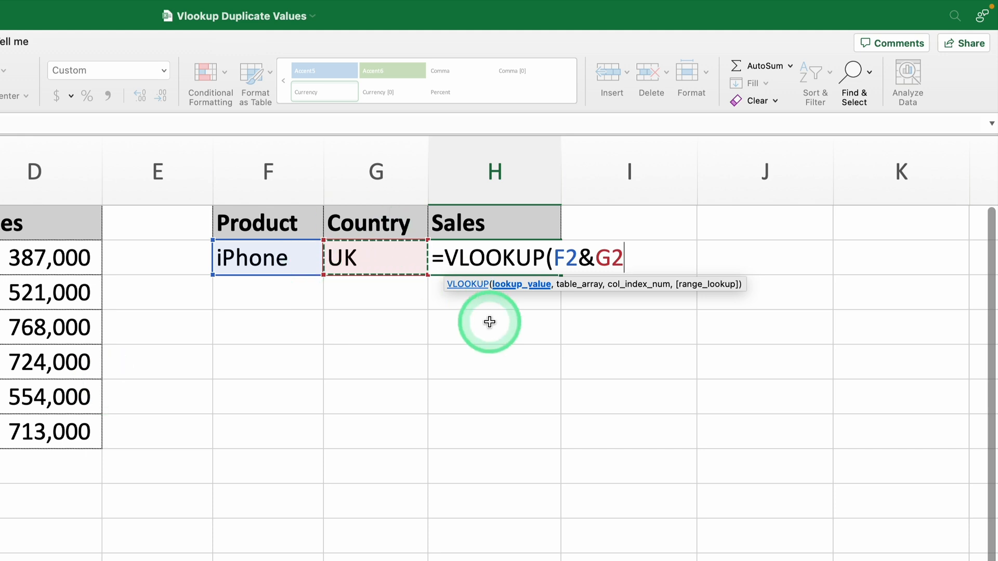
# Search the locked range $A$2:$D$7, return column 4 with exact match, giving $554,000.
pyautogui.write(',')
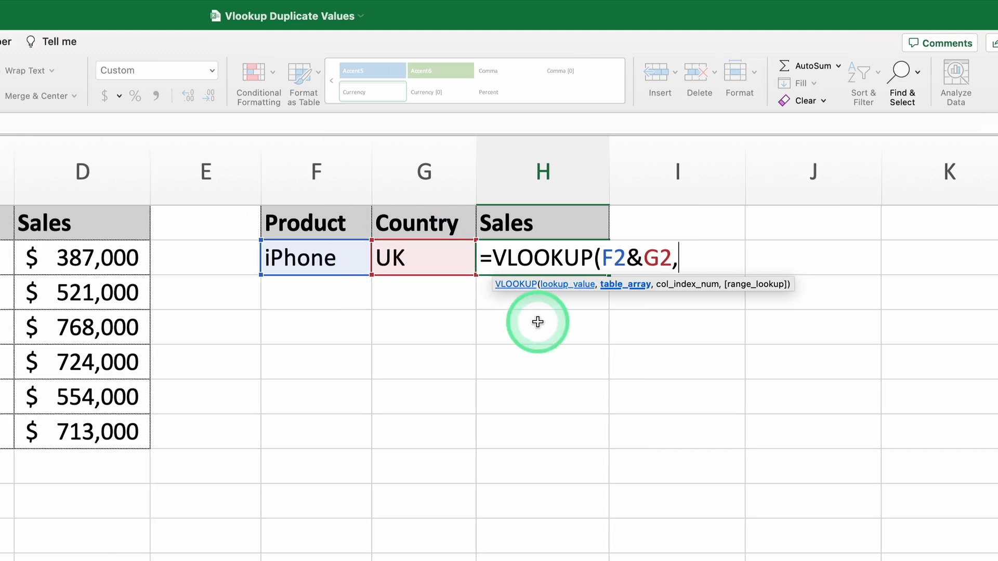
pyautogui.click(150, 258)
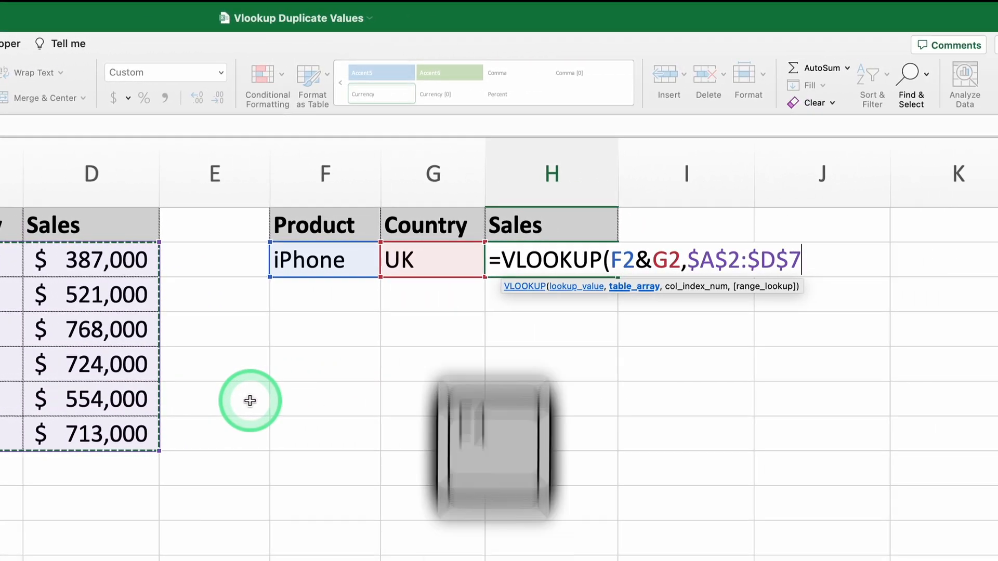
pyautogui.press('f4')
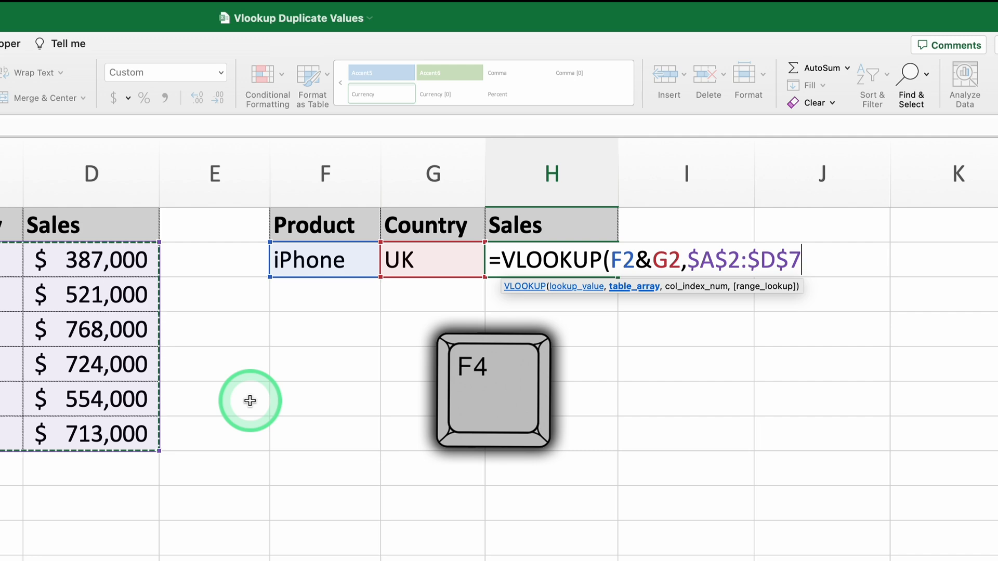
pyautogui.write(',')
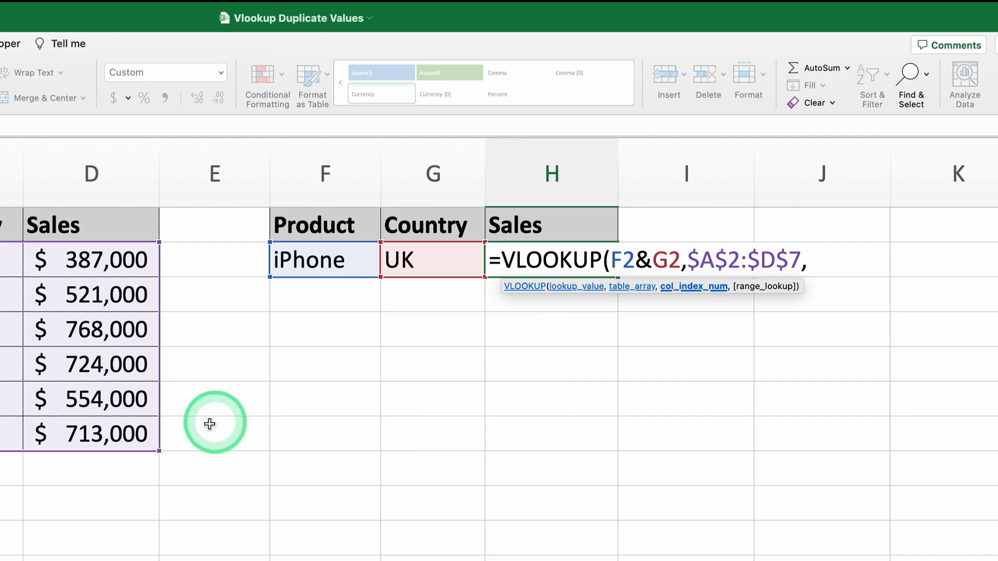
pyautogui.moveTo(206, 401)
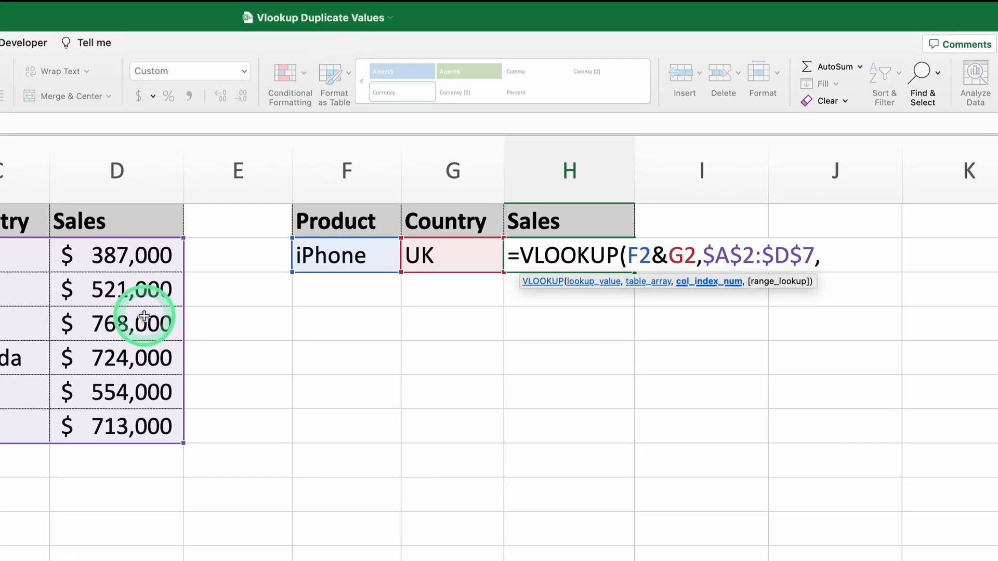
pyautogui.write('4,')
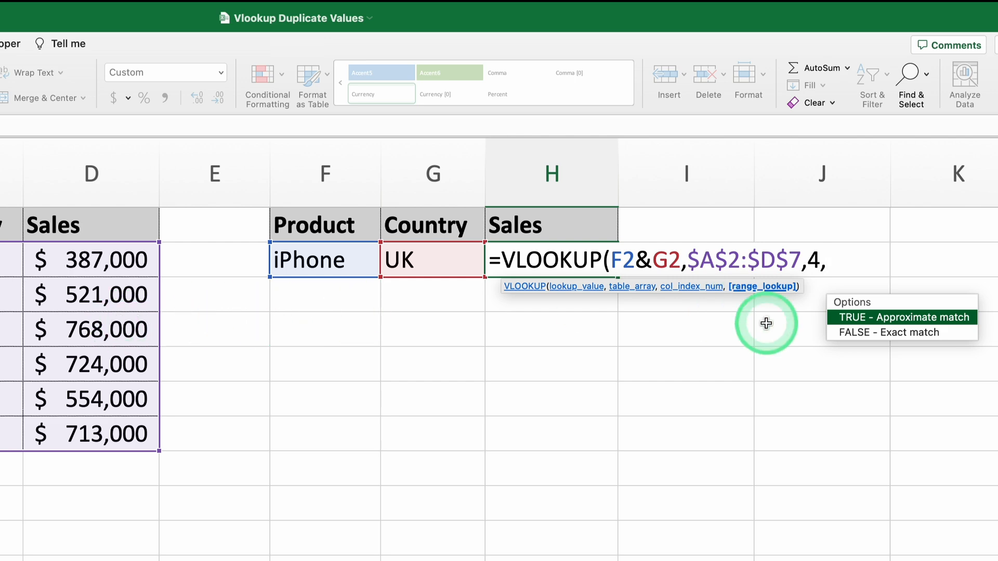
pyautogui.click(883, 331)
pyautogui.write('A')
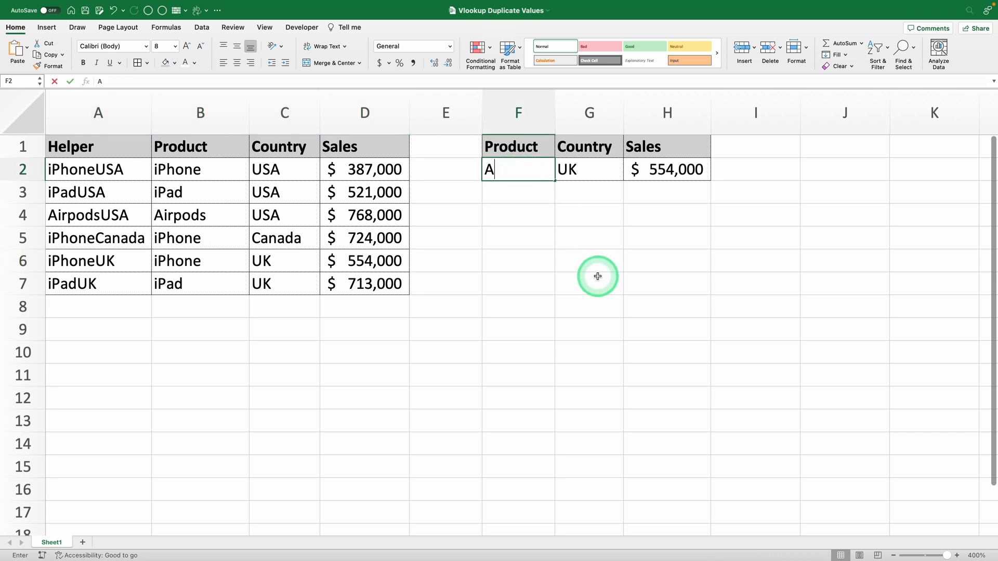
# Enter Airpods and USA as lookup inputs so H2 returns $768,000.
pyautogui.write('irpods')
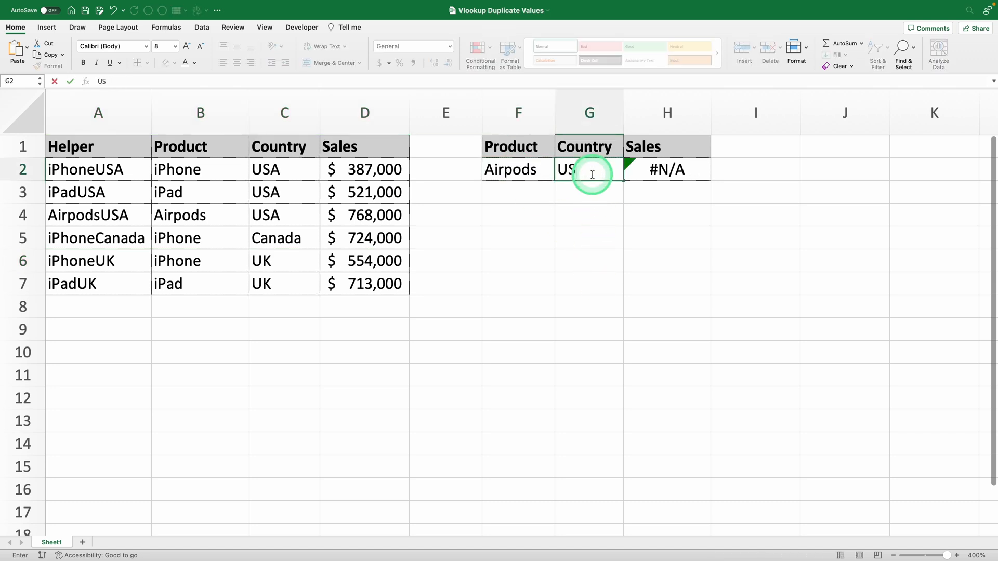
pyautogui.press('Return')
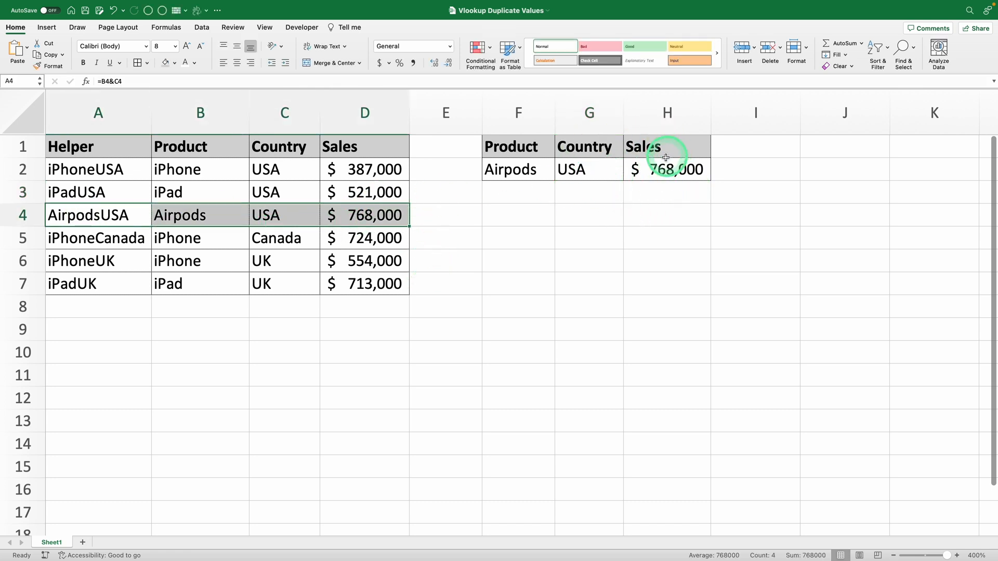
pyautogui.moveTo(649, 260)
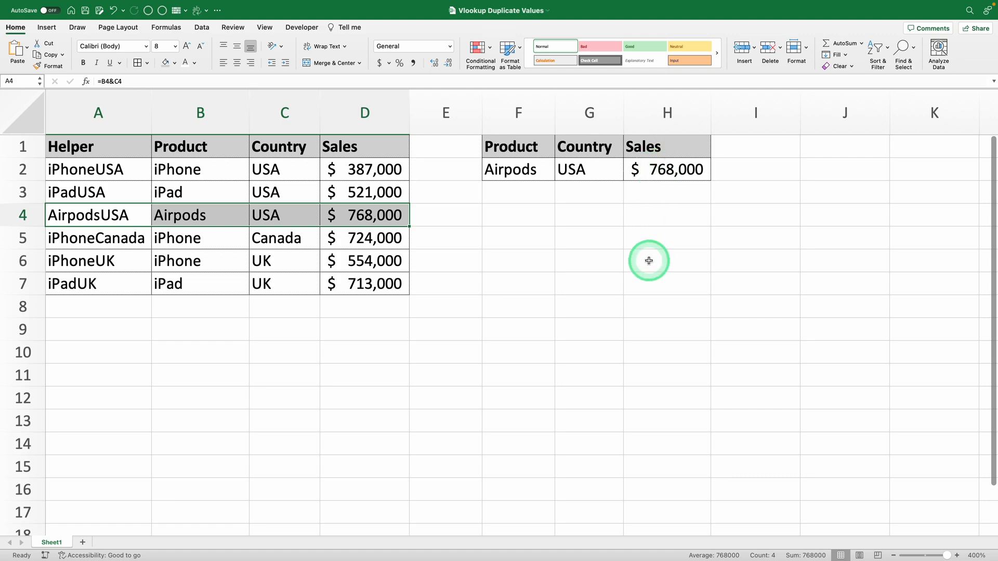